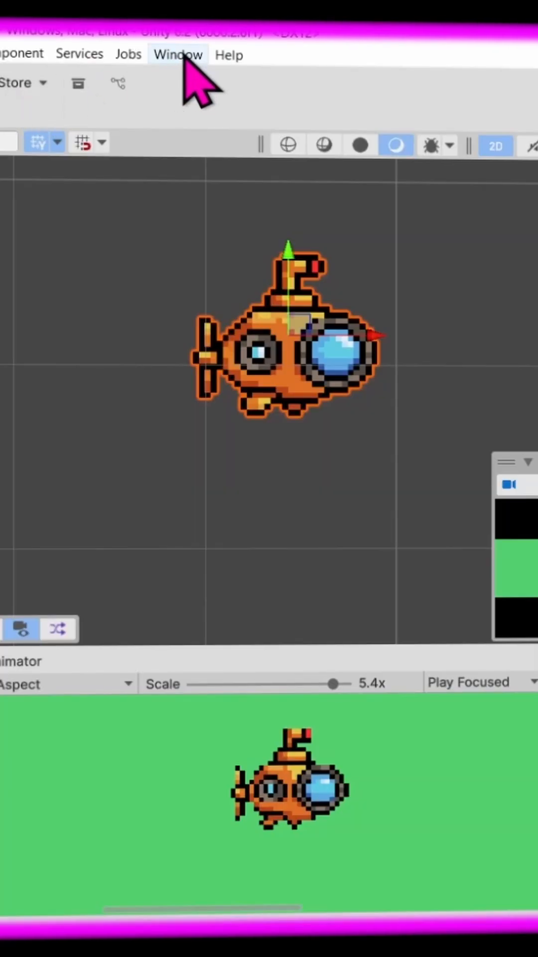
Open the Animation window to show the submarine's existing clip keyframes.
click(177, 54)
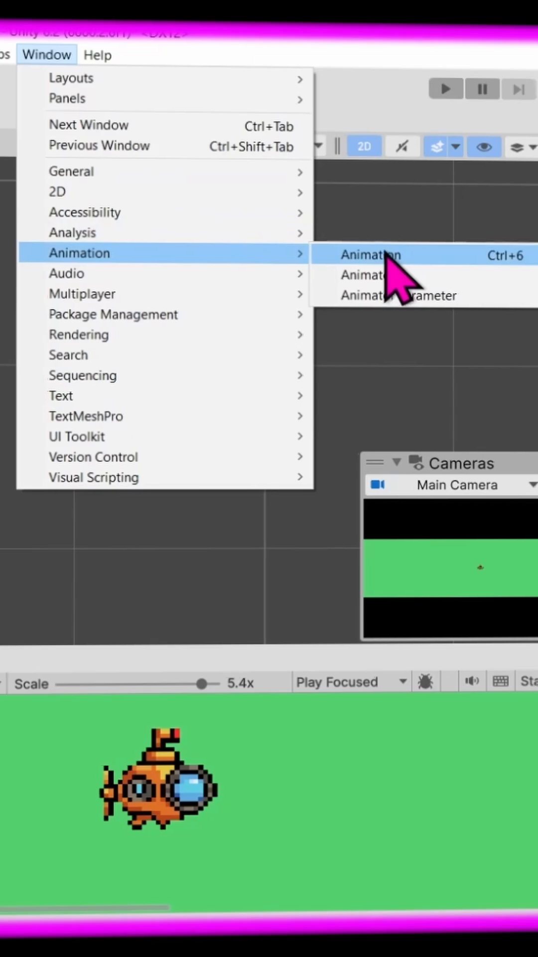
click(371, 255)
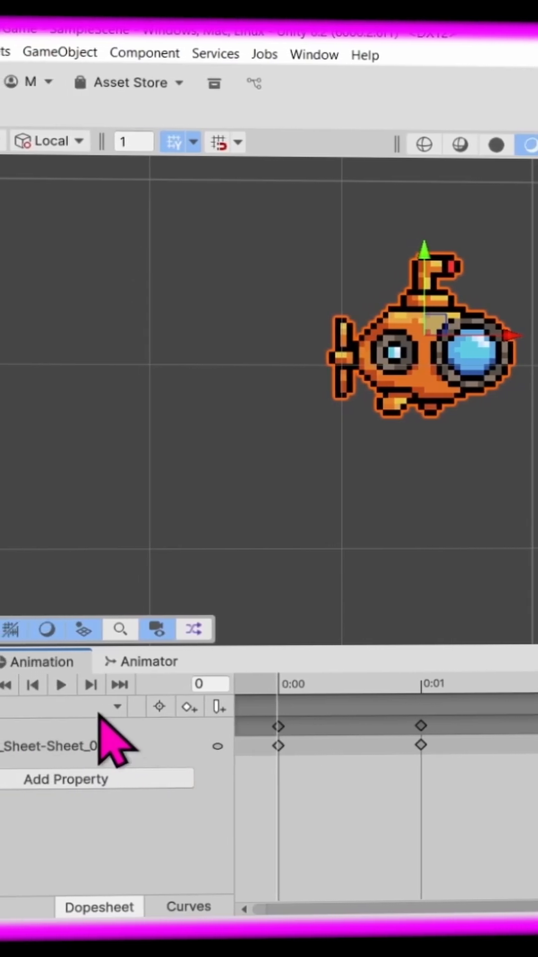
Preview the Idle clip, then open the clip dropdown listing Idle and Create New Clip.
click(102, 683)
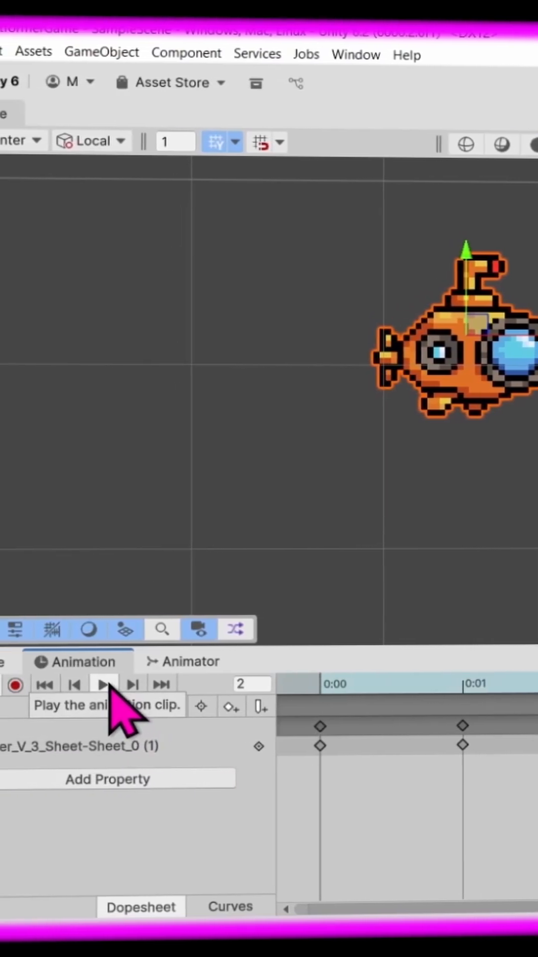
click(89, 684)
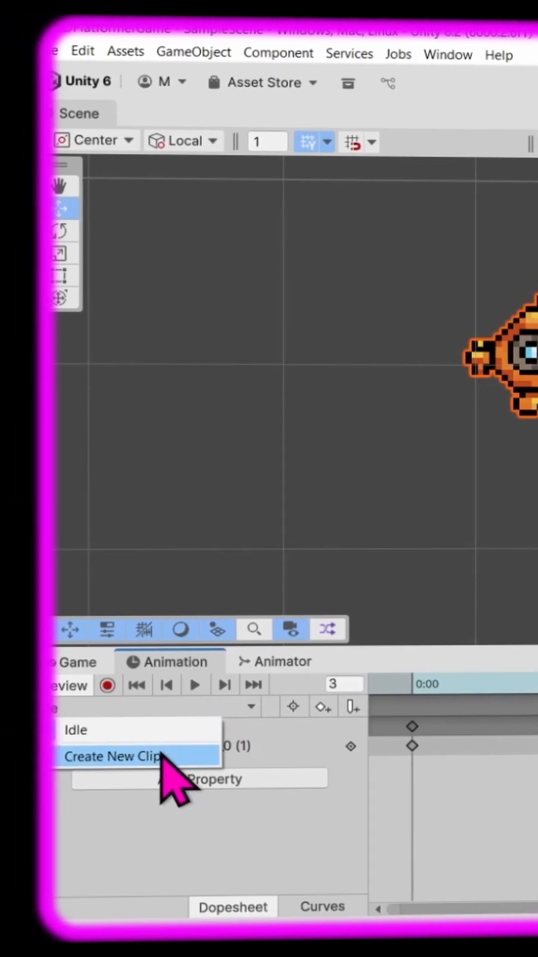
Create and save a new clip named 'flash', then play its preview.
click(113, 757)
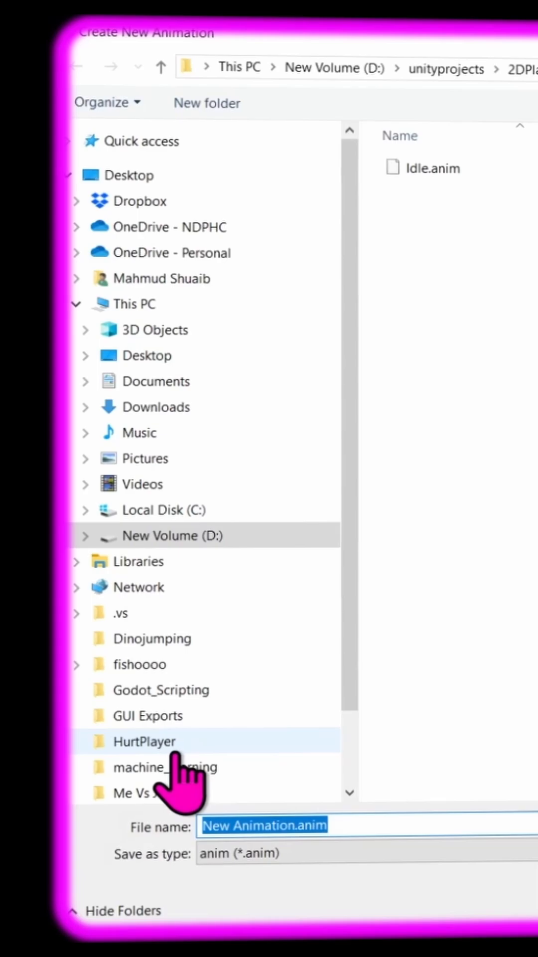
text(flash)
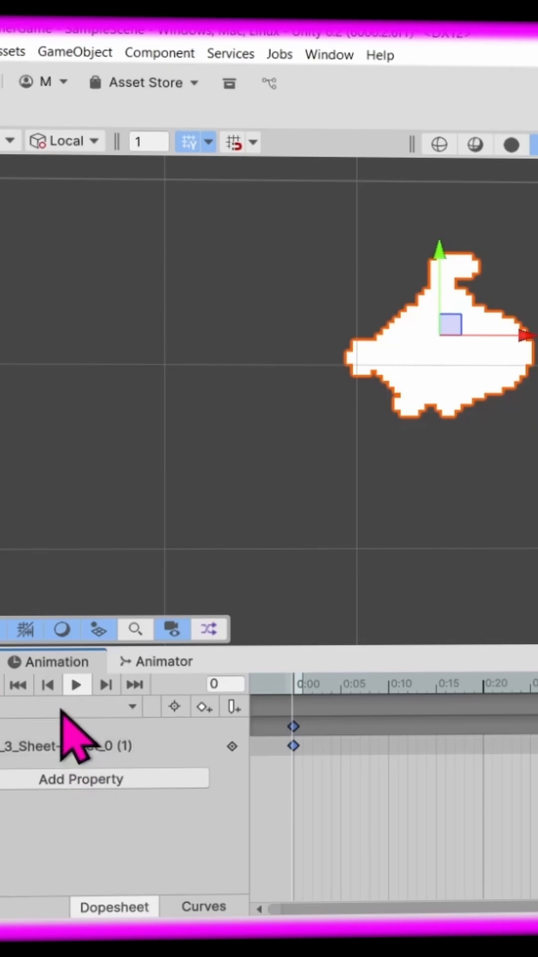
click(75, 684)
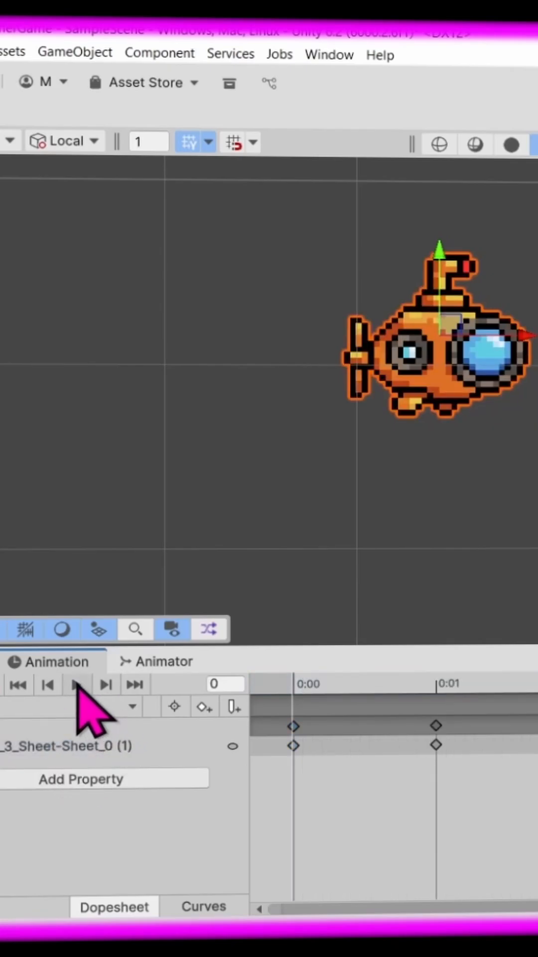